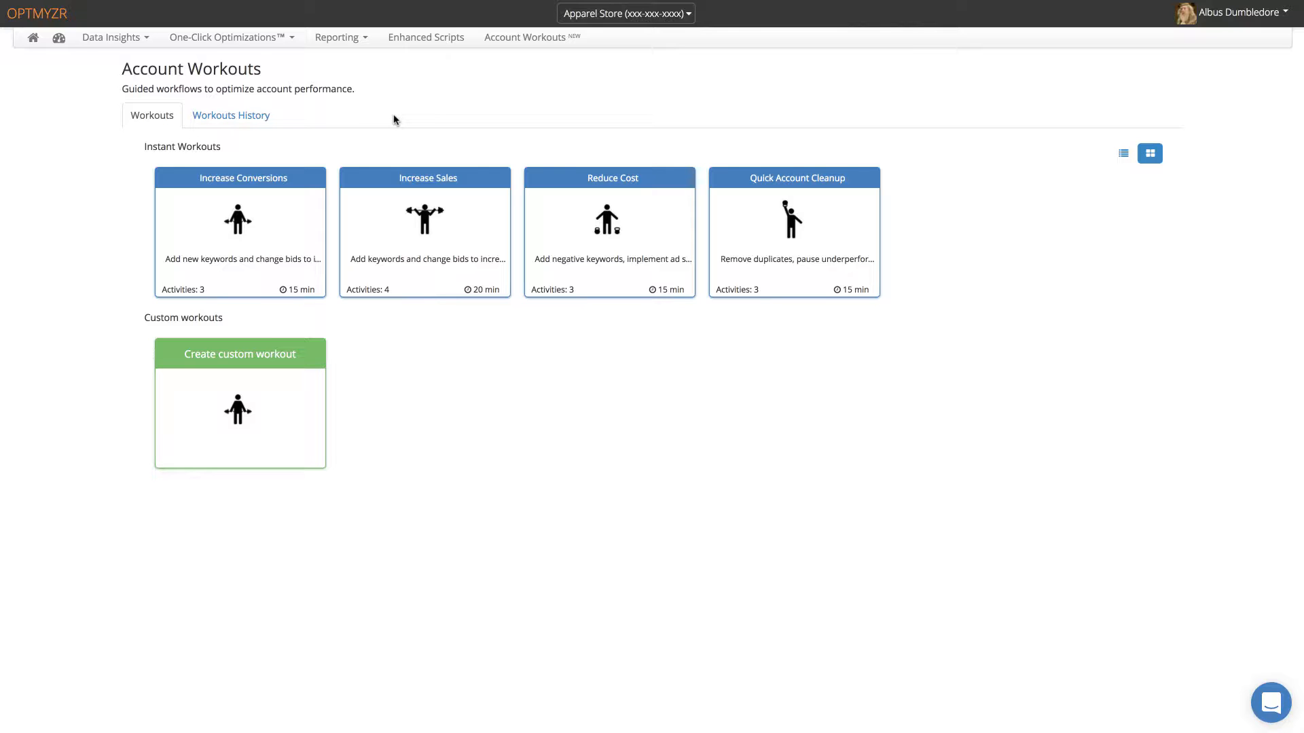
pyautogui.moveTo(356, 103)
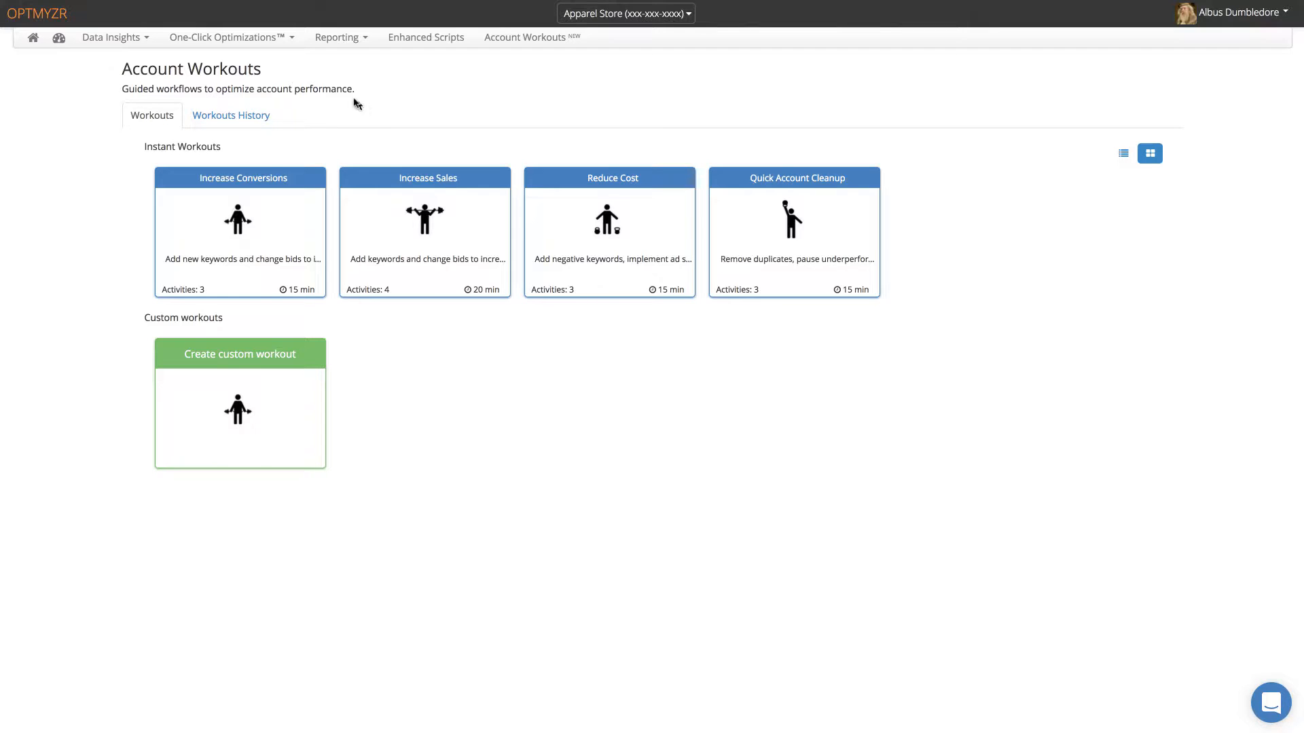
# Step: Browse the Increase Conversions preview and workout history, then start a new custom workout
pyautogui.click(226, 37)
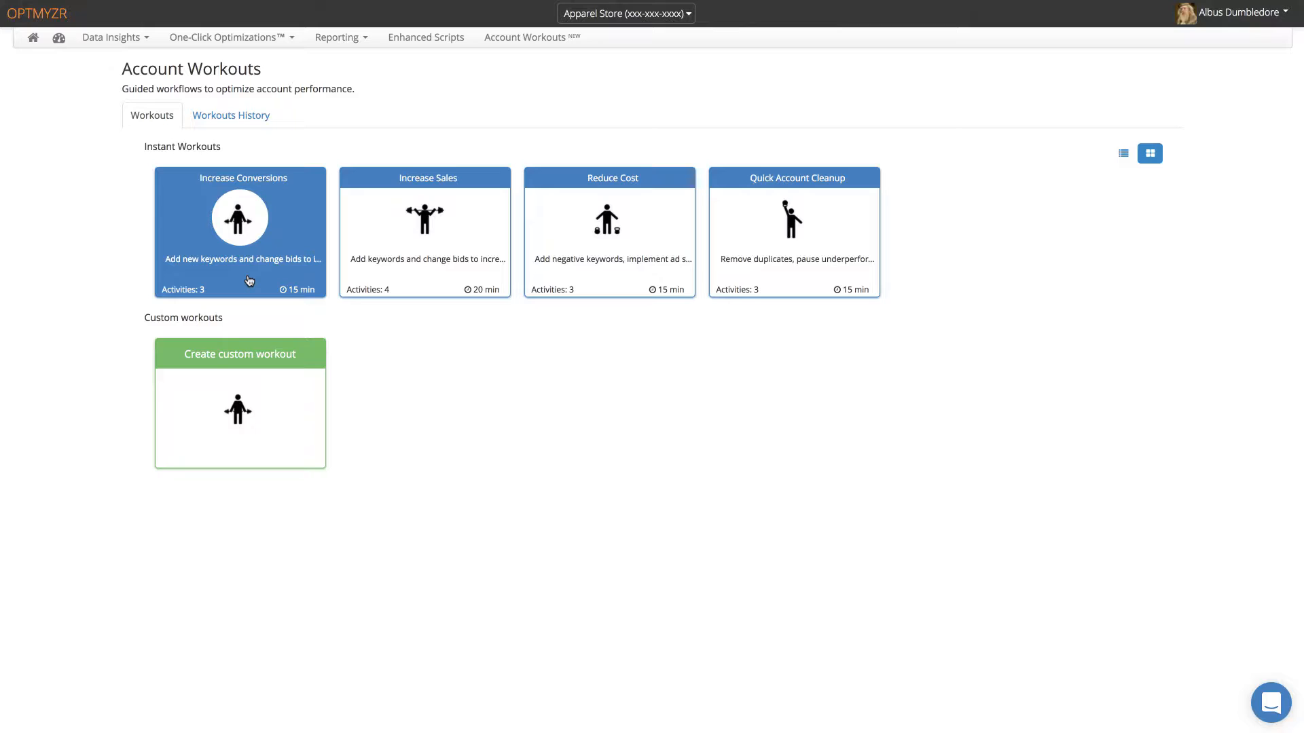
pyautogui.click(239, 231)
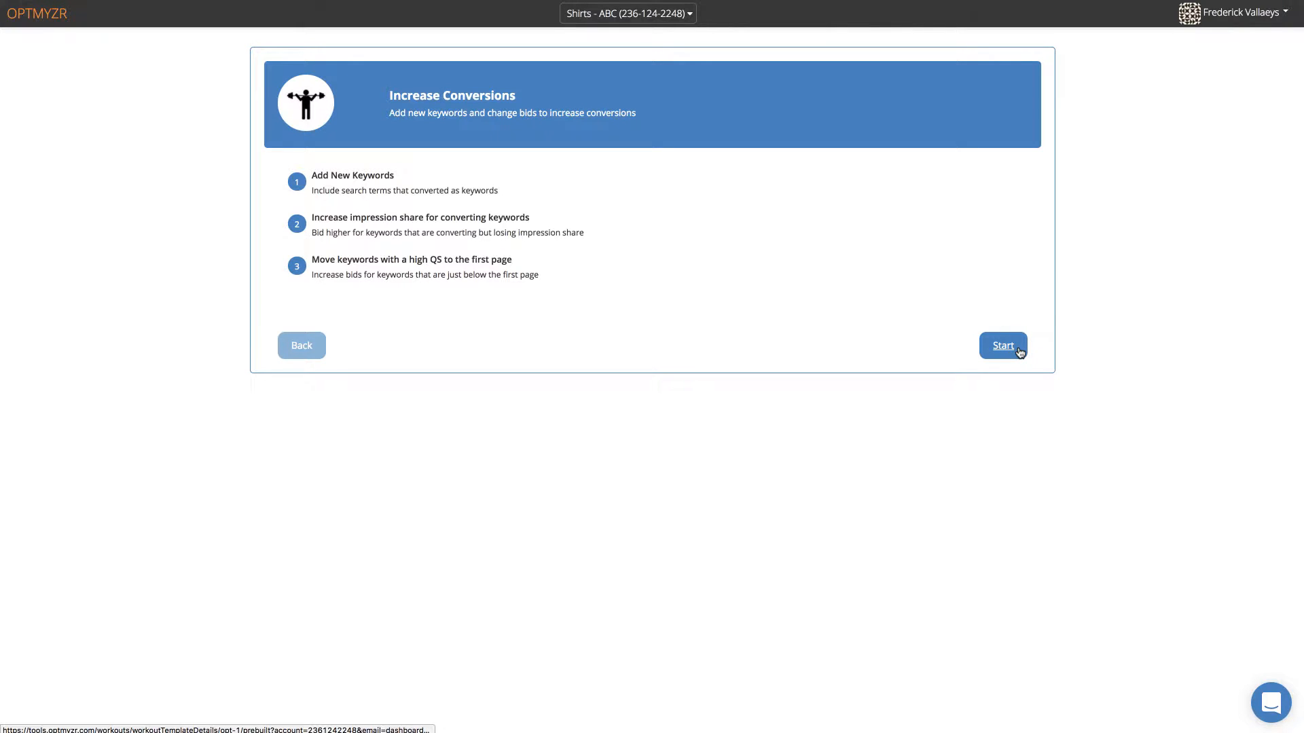
pyautogui.moveTo(1002, 345)
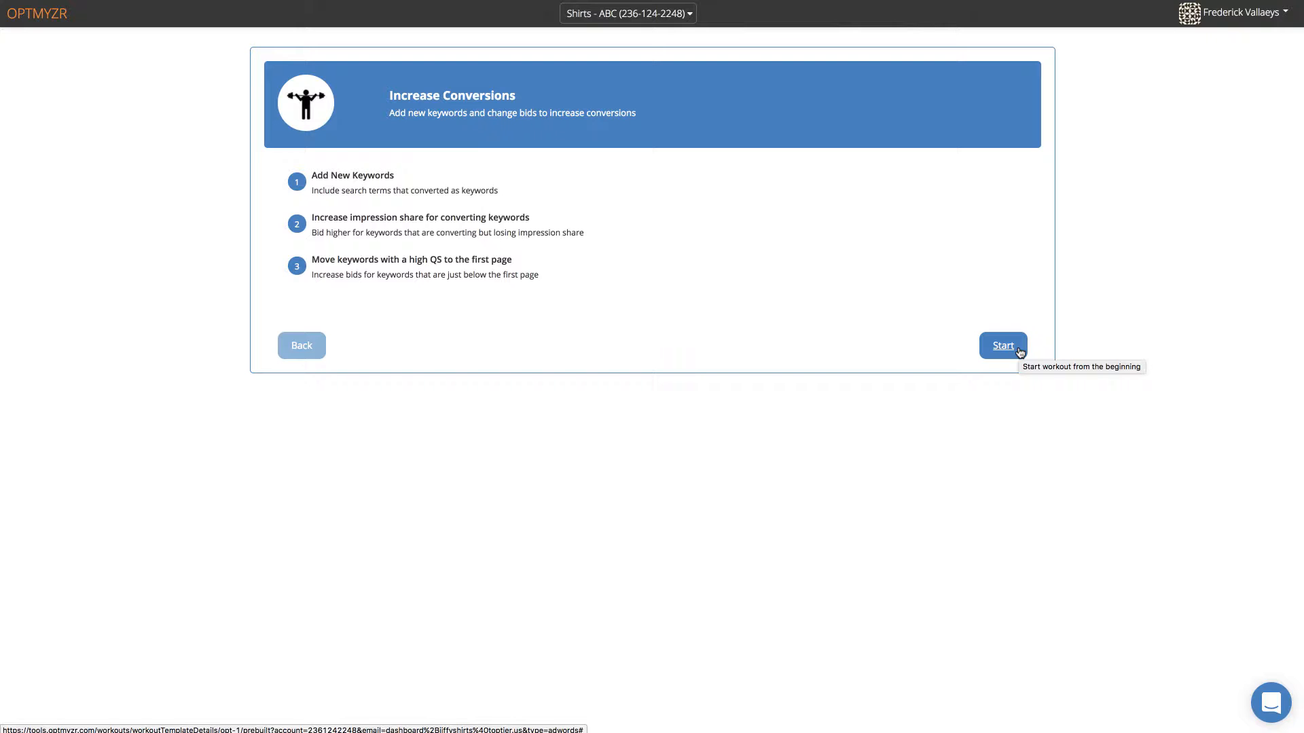
pyautogui.moveTo(783, 384)
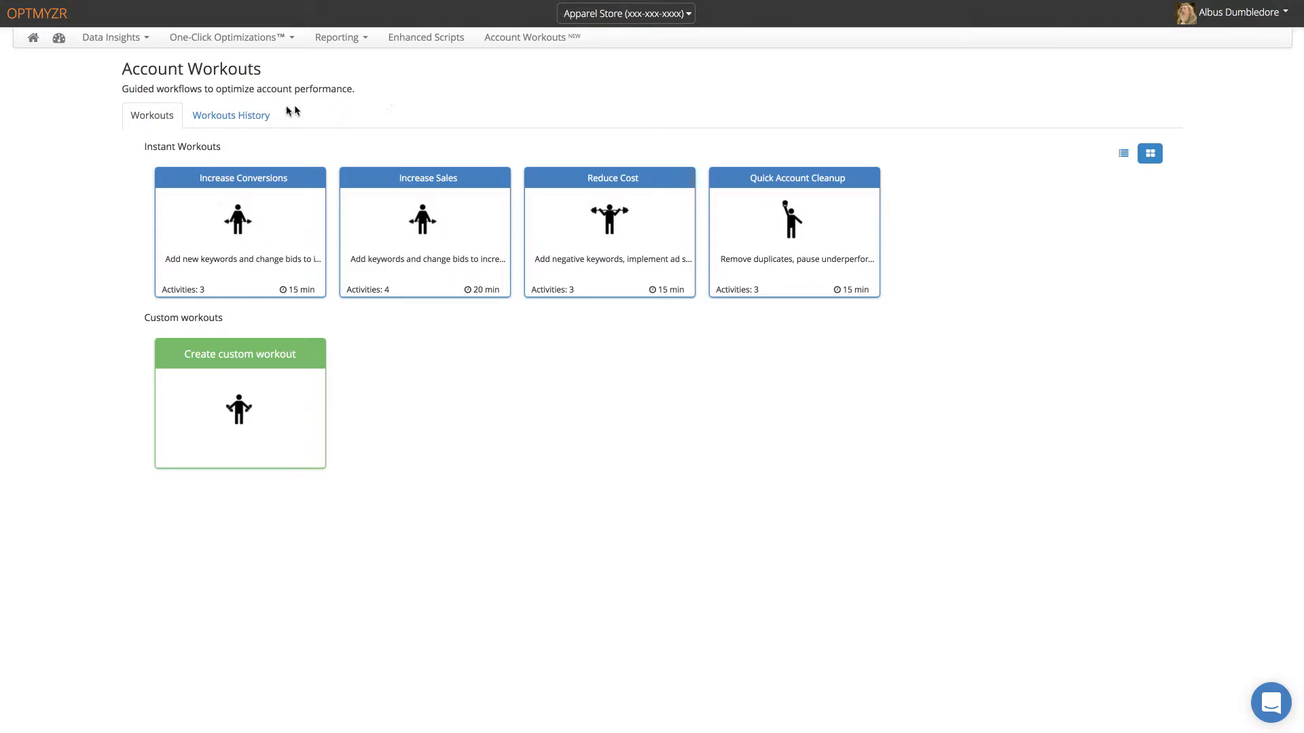
pyautogui.click(231, 114)
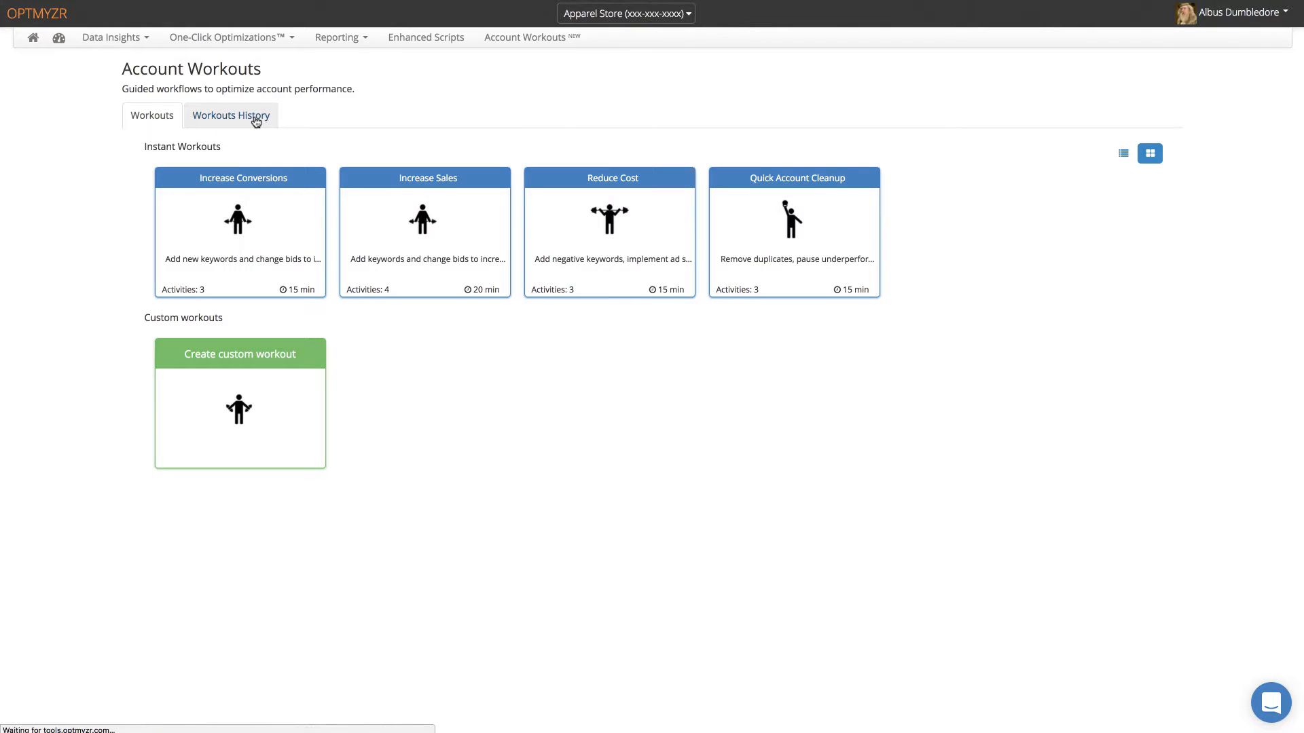
pyautogui.click(231, 115)
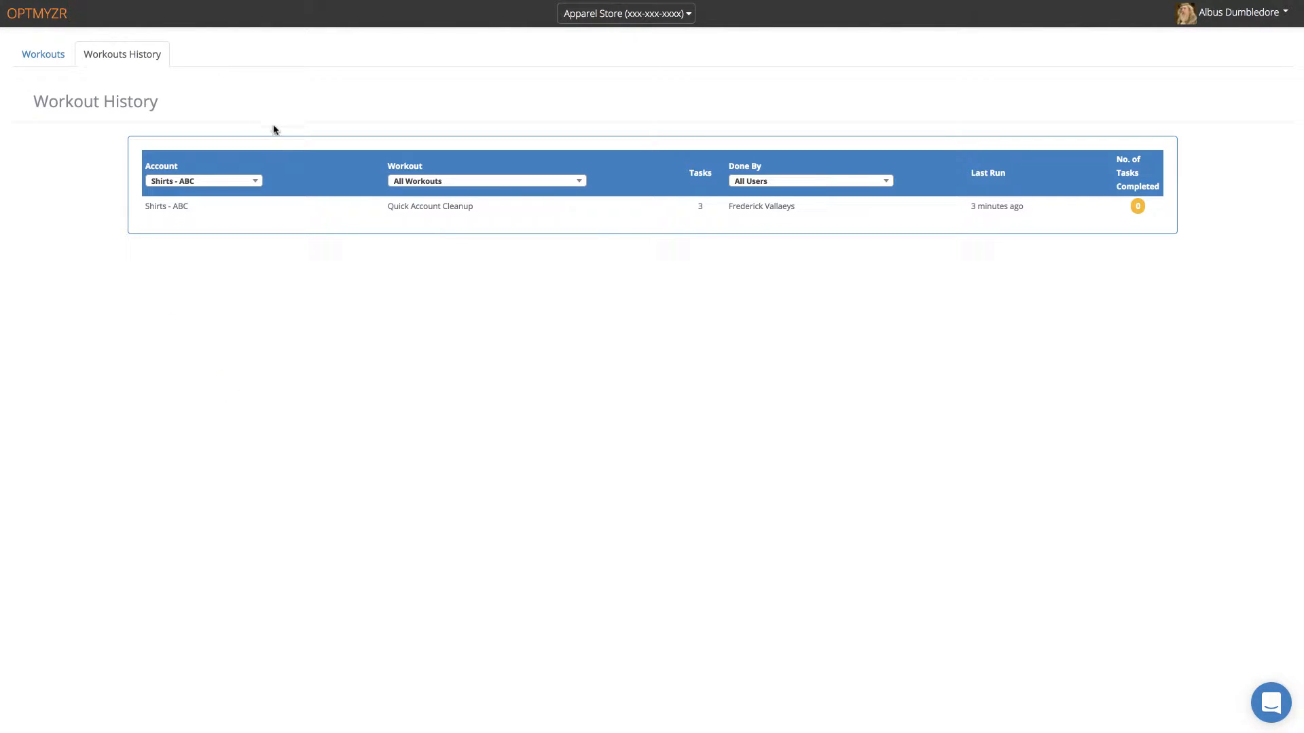
pyautogui.moveTo(310, 176)
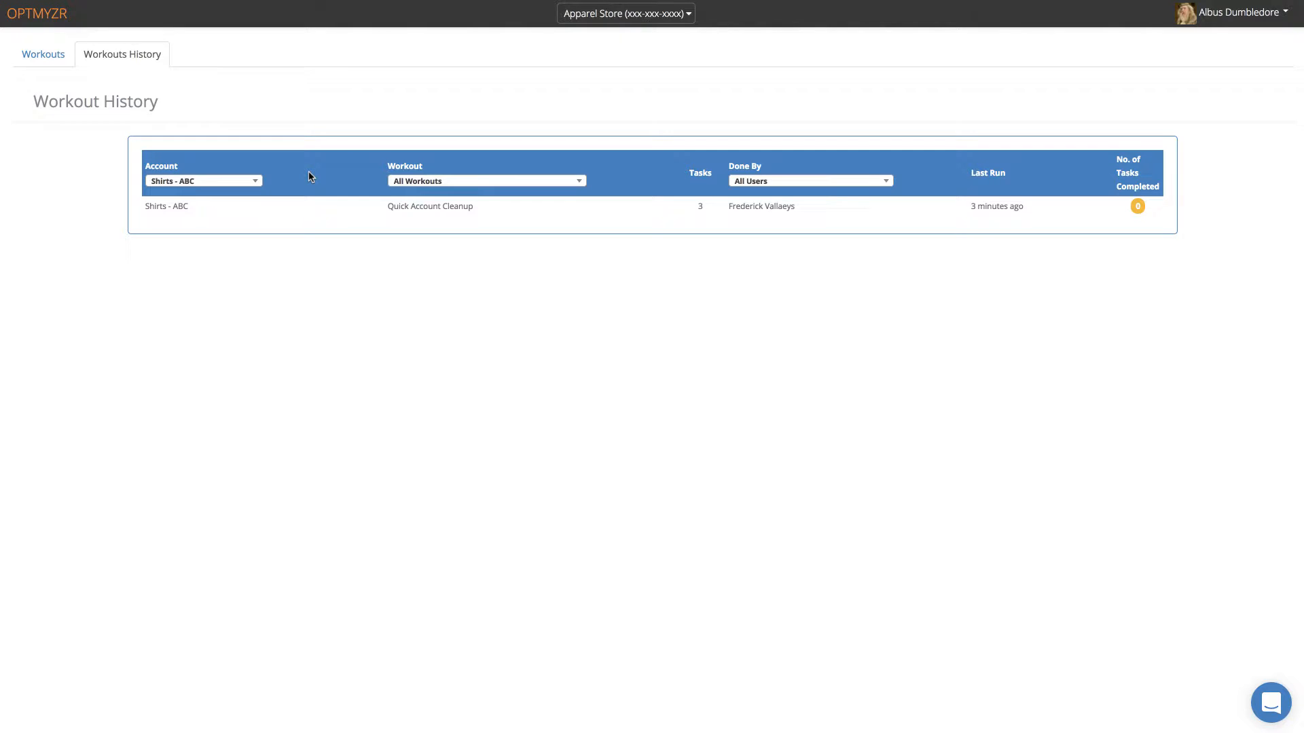
pyautogui.moveTo(305, 198)
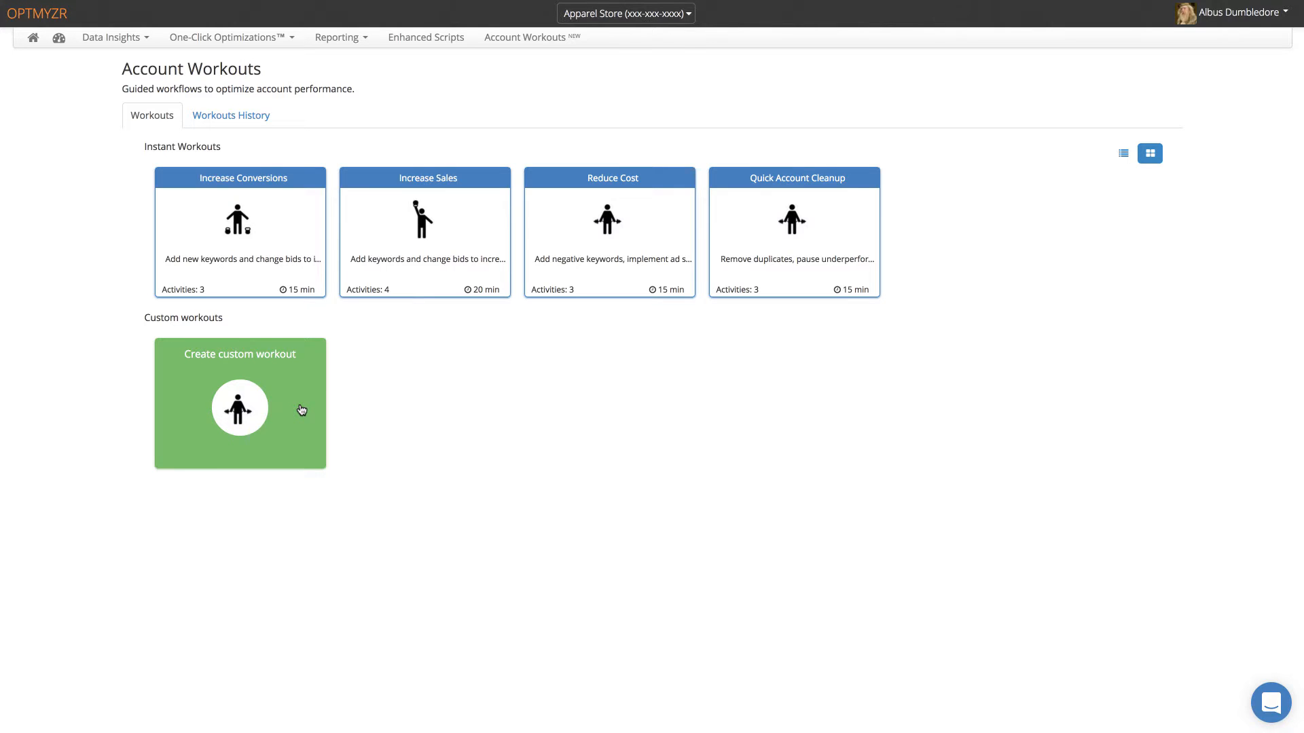
pyautogui.click(239, 403)
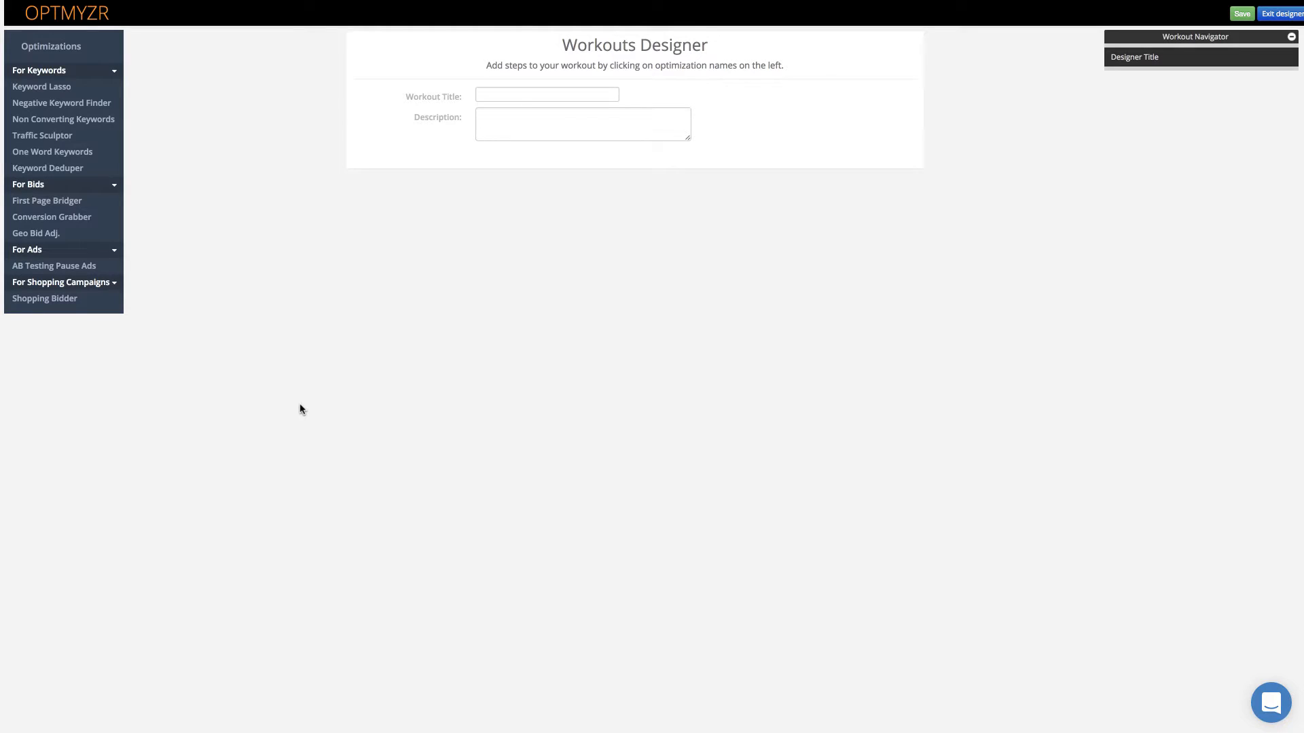
pyautogui.moveTo(175, 253)
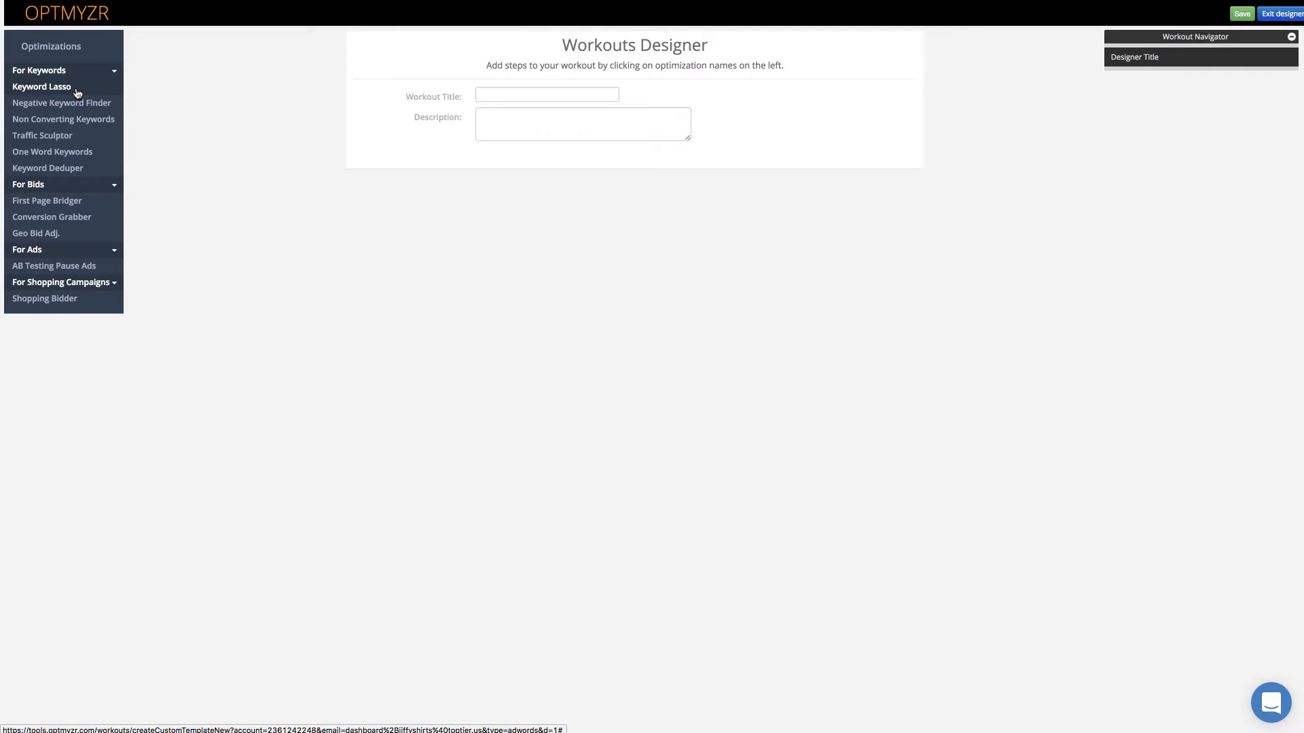
# Step: Add a Keyword Lasso step with Turbo Mode off, filter level Ctr, Last 90 Days range
pyautogui.click(42, 87)
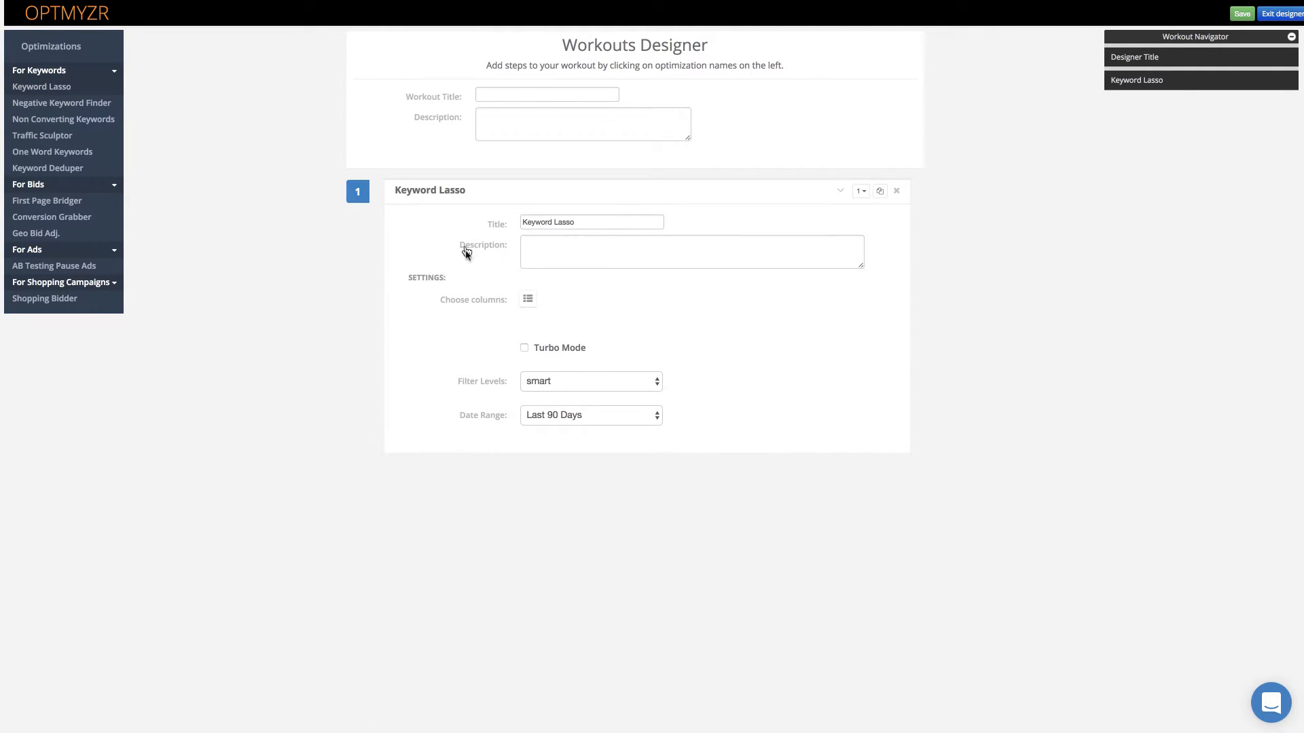
pyautogui.moveTo(456, 270)
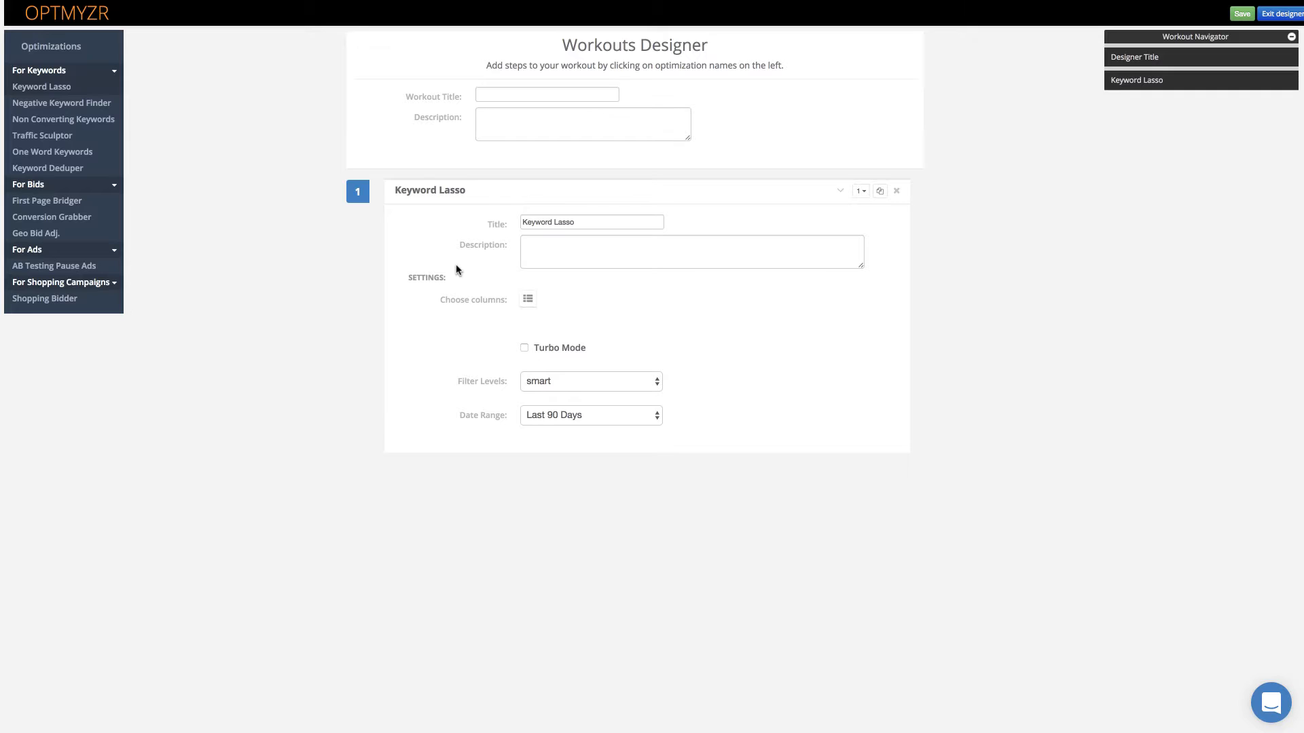
pyautogui.click(527, 299)
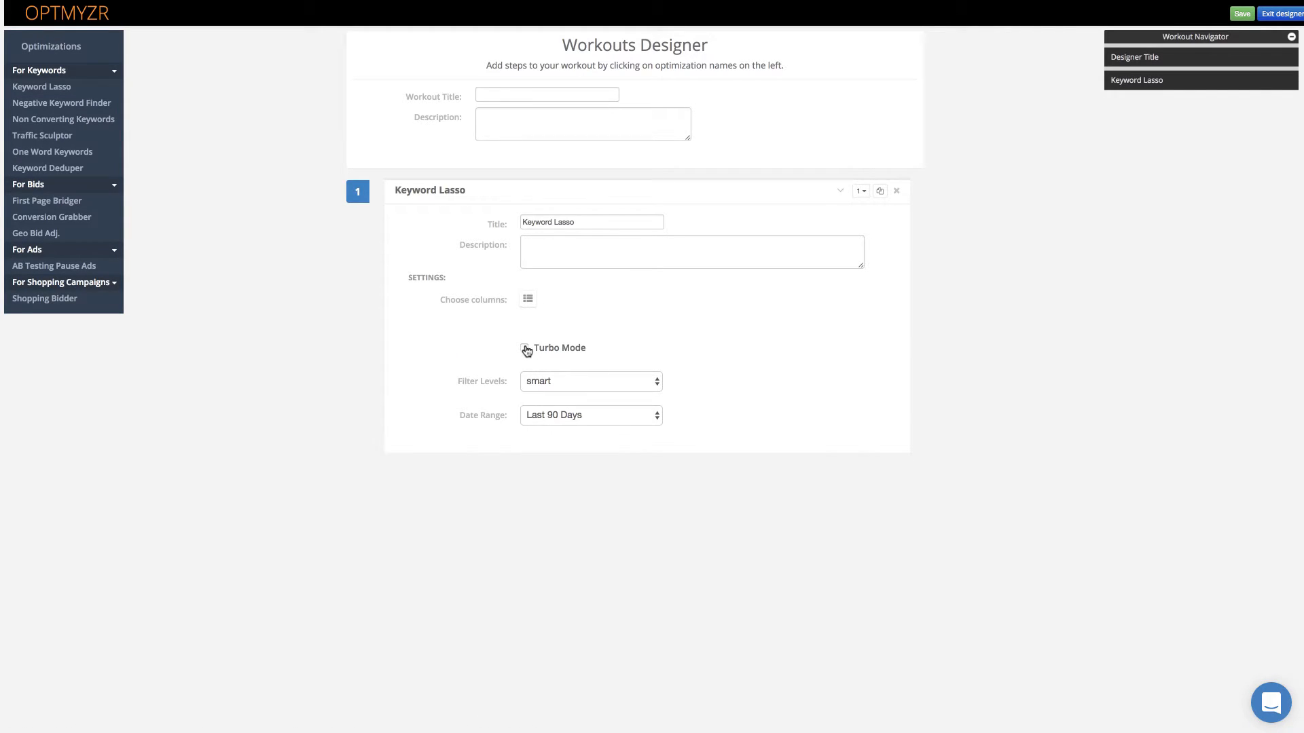
pyautogui.click(524, 348)
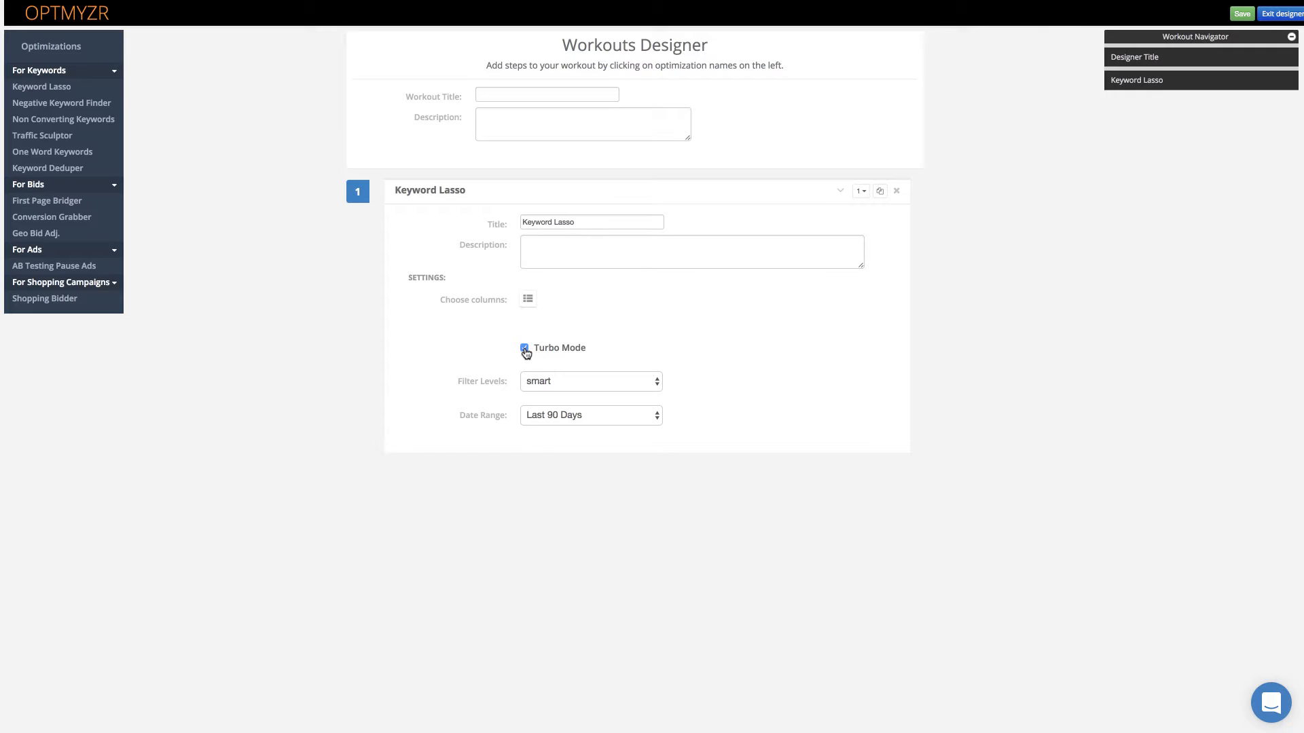
pyautogui.click(524, 347)
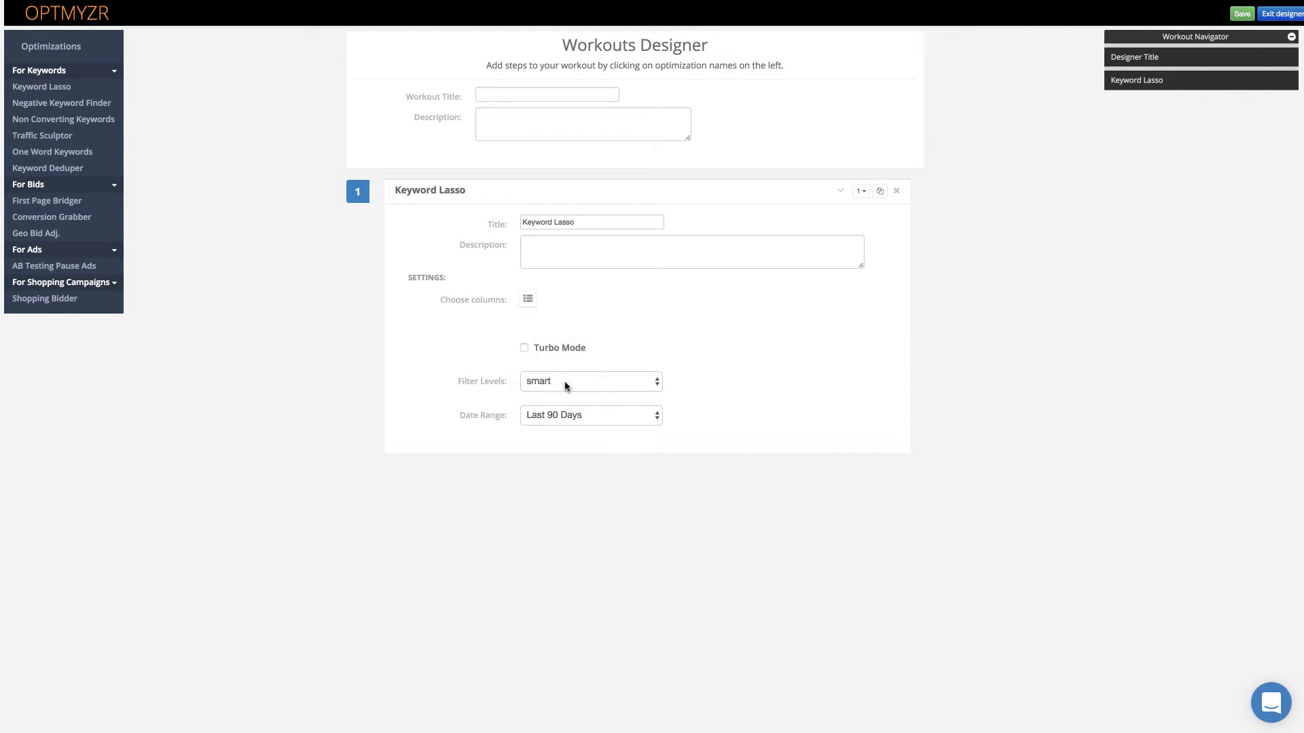
pyautogui.click(591, 380)
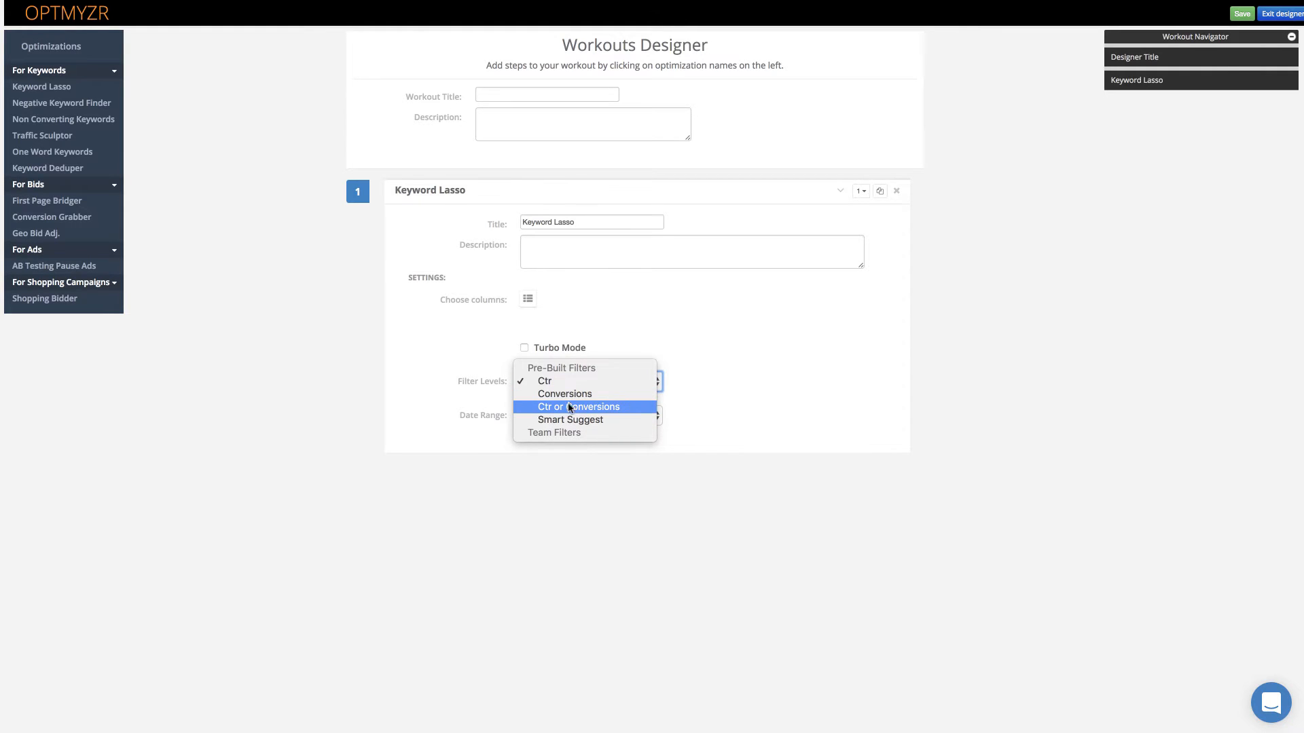
pyautogui.moveTo(569, 432)
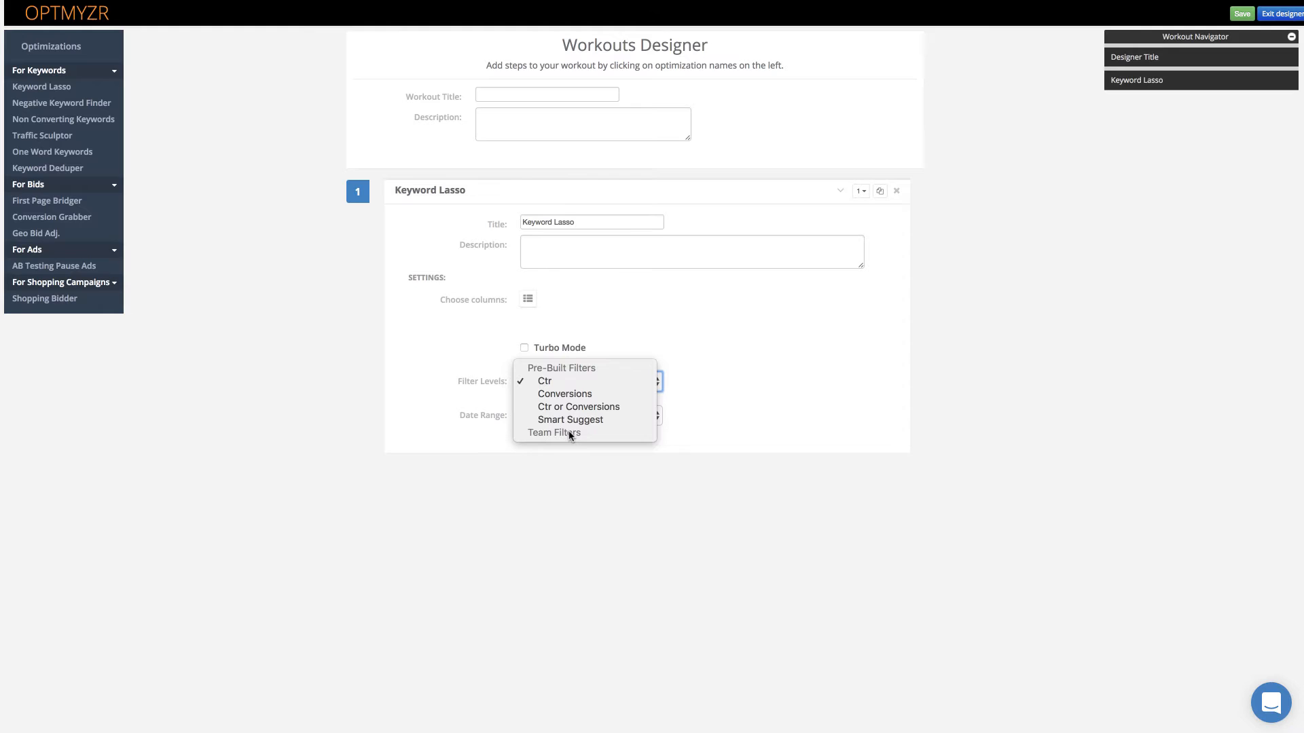
pyautogui.moveTo(556, 439)
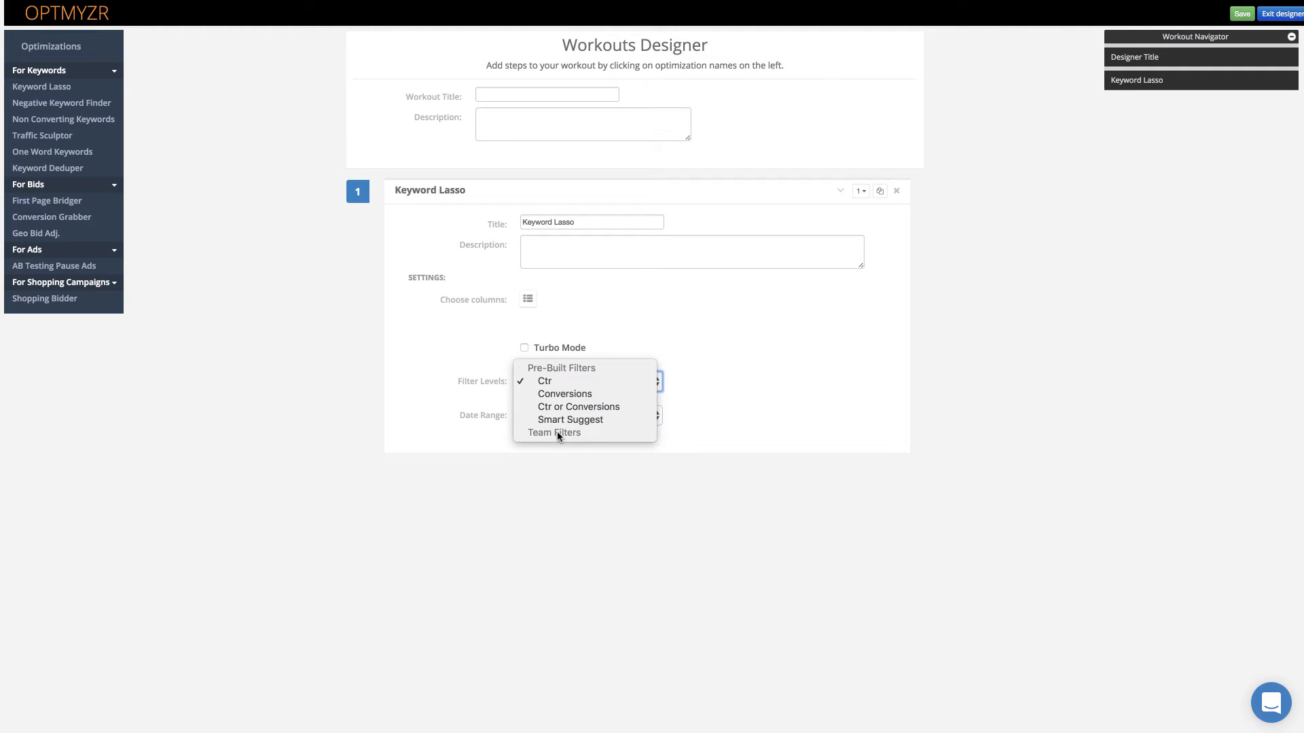
pyautogui.moveTo(494, 357)
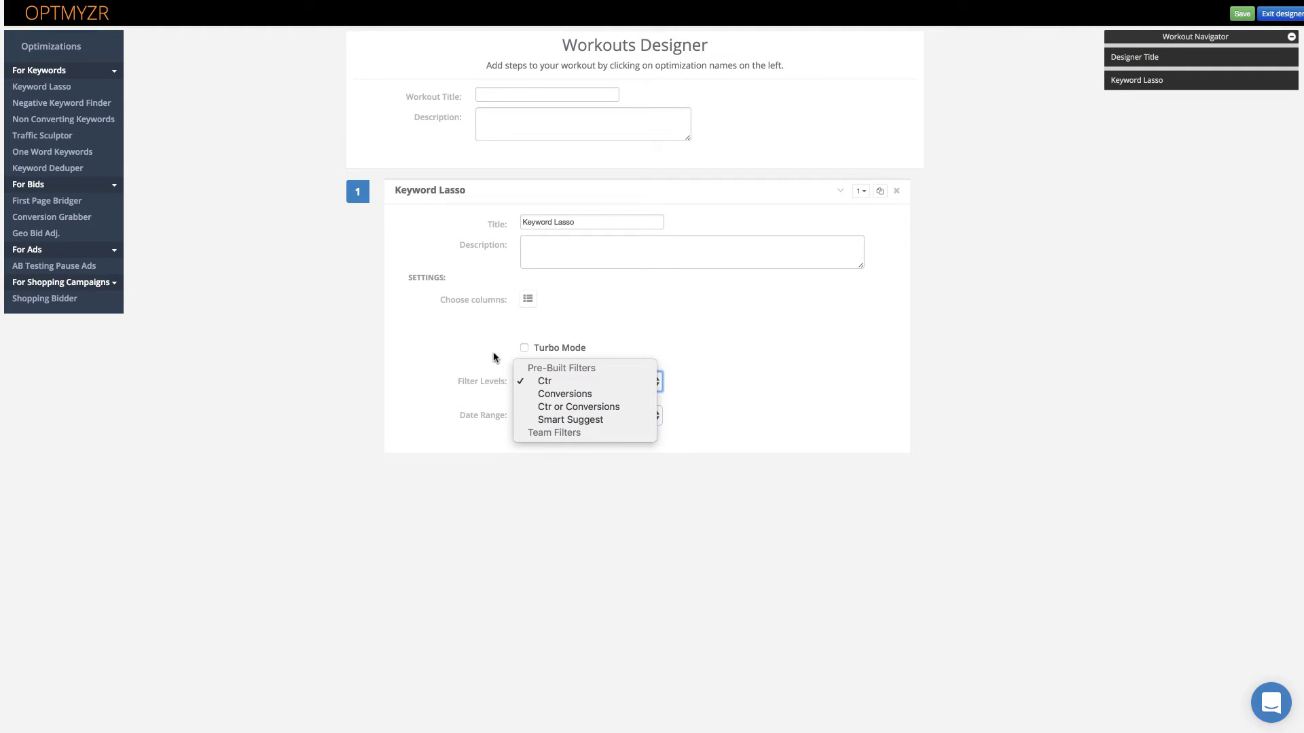
pyautogui.click(544, 380)
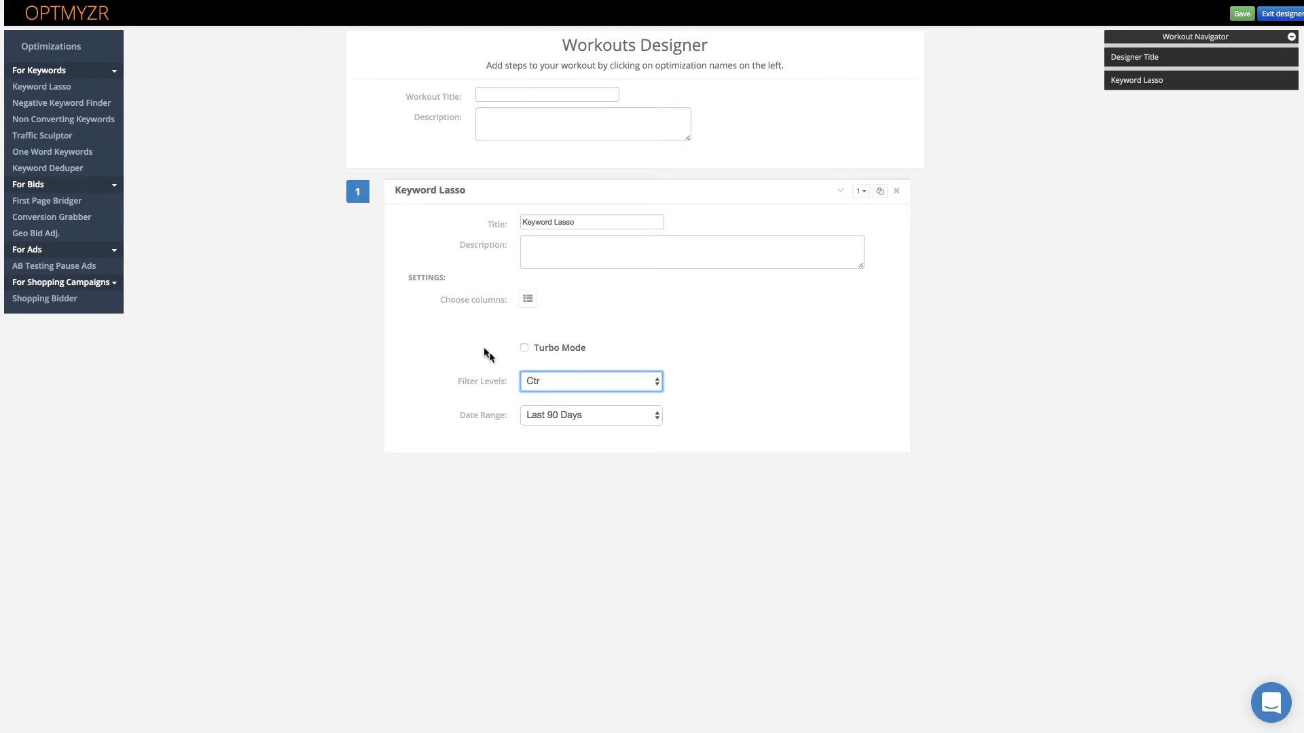
pyautogui.moveTo(46, 200)
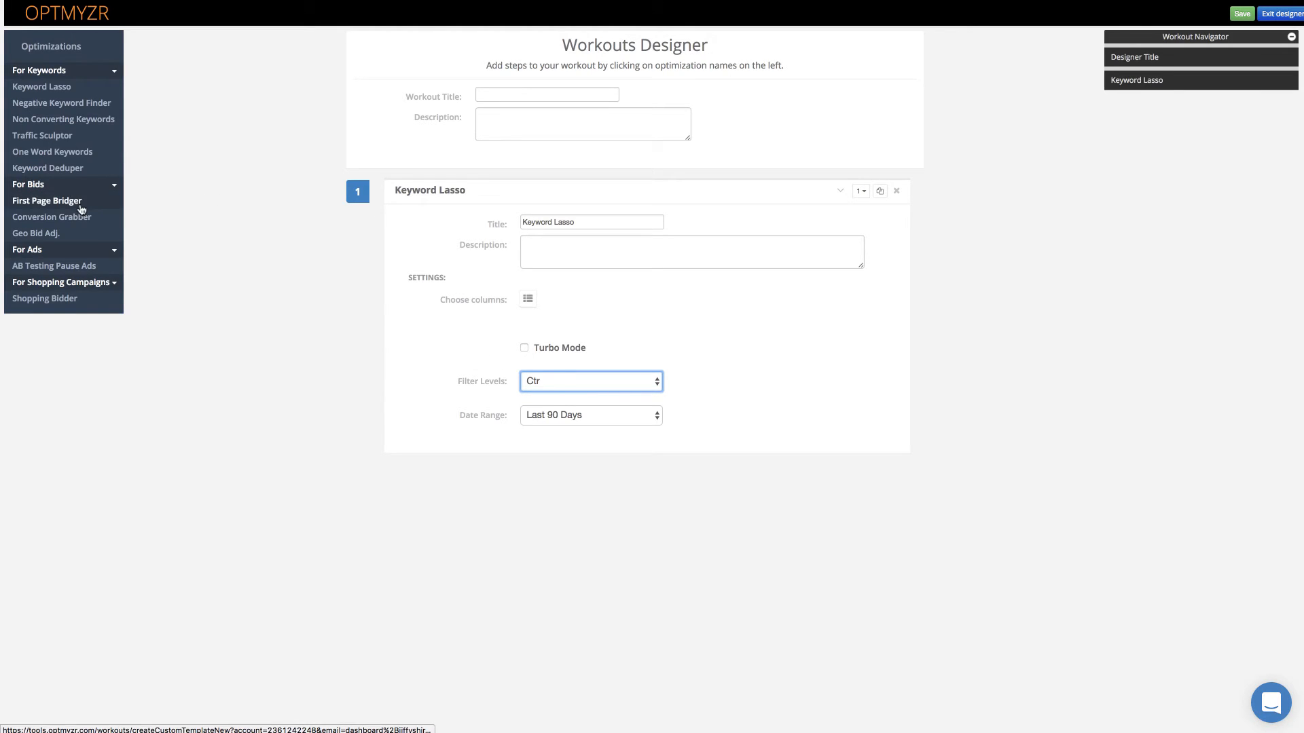
# Step: Add an AB Testing Pause Ads step at 90% confidence with a Conv Rate parameter
pyautogui.click(54, 264)
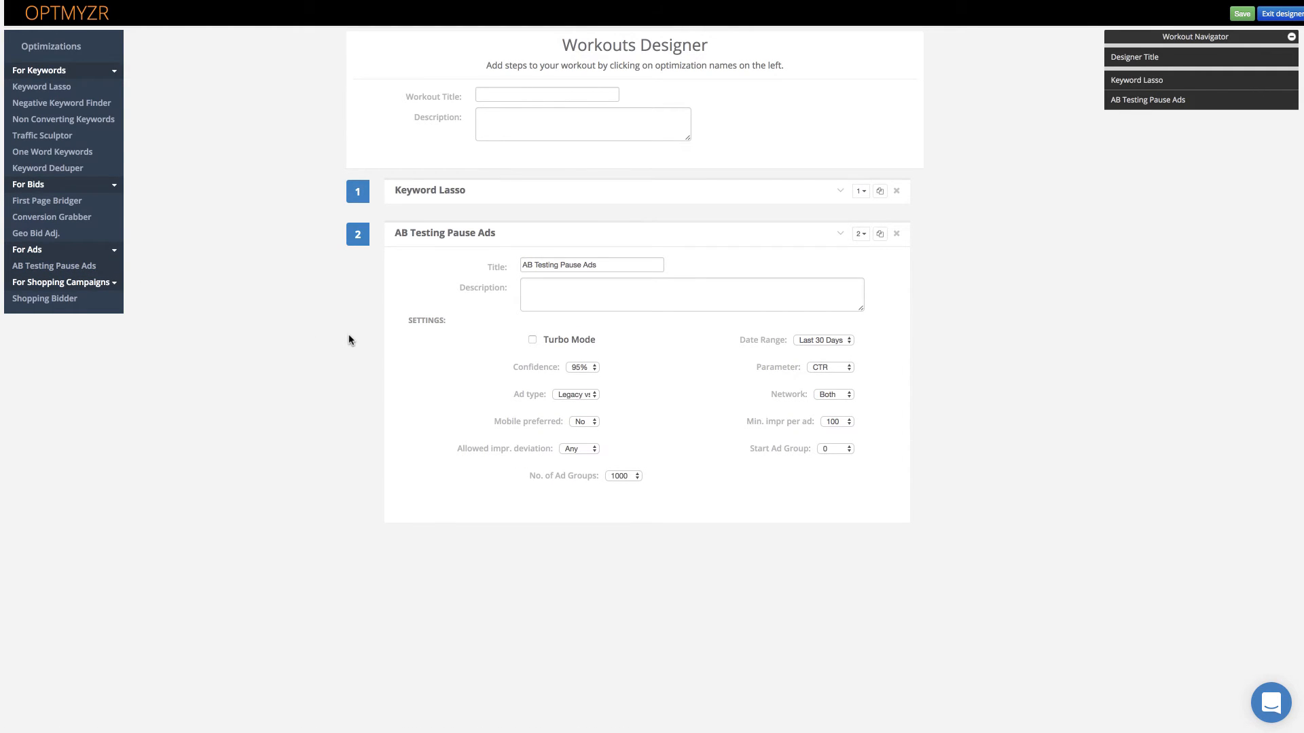
pyautogui.moveTo(490, 369)
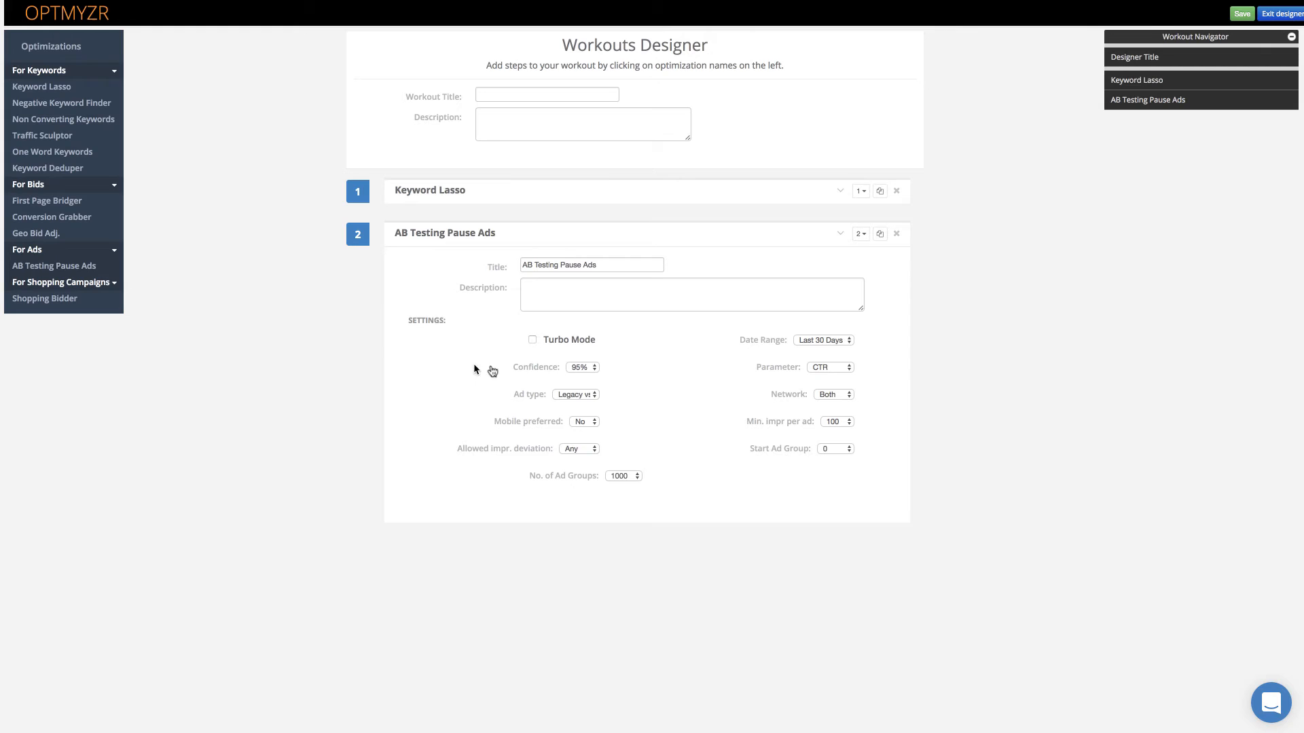
pyautogui.click(583, 367)
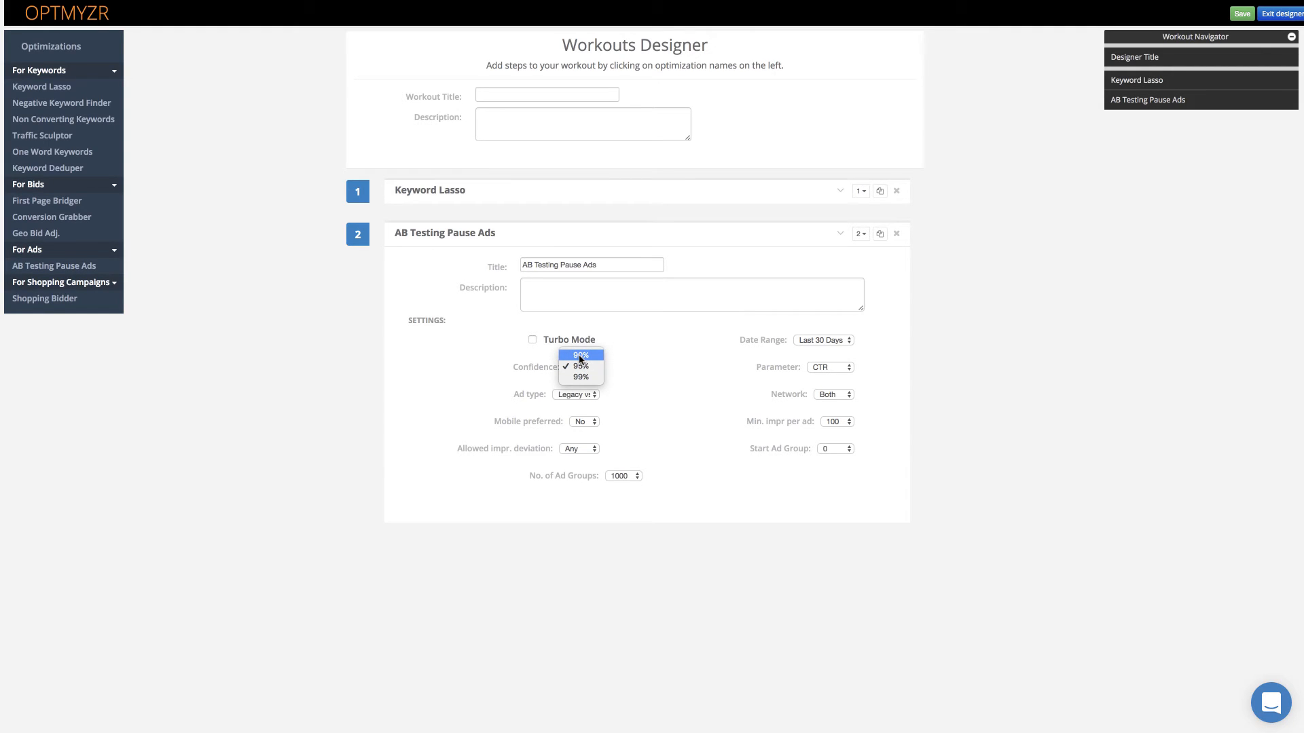
pyautogui.click(578, 355)
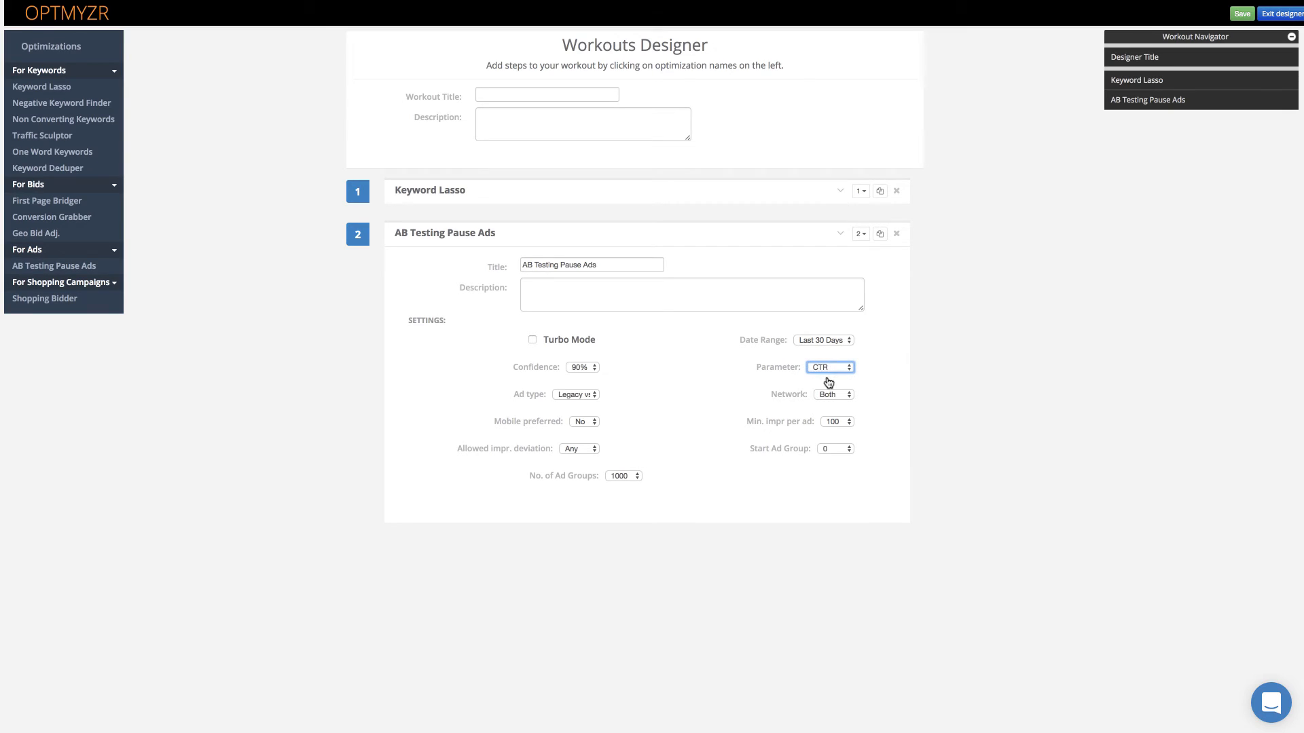
pyautogui.click(823, 339)
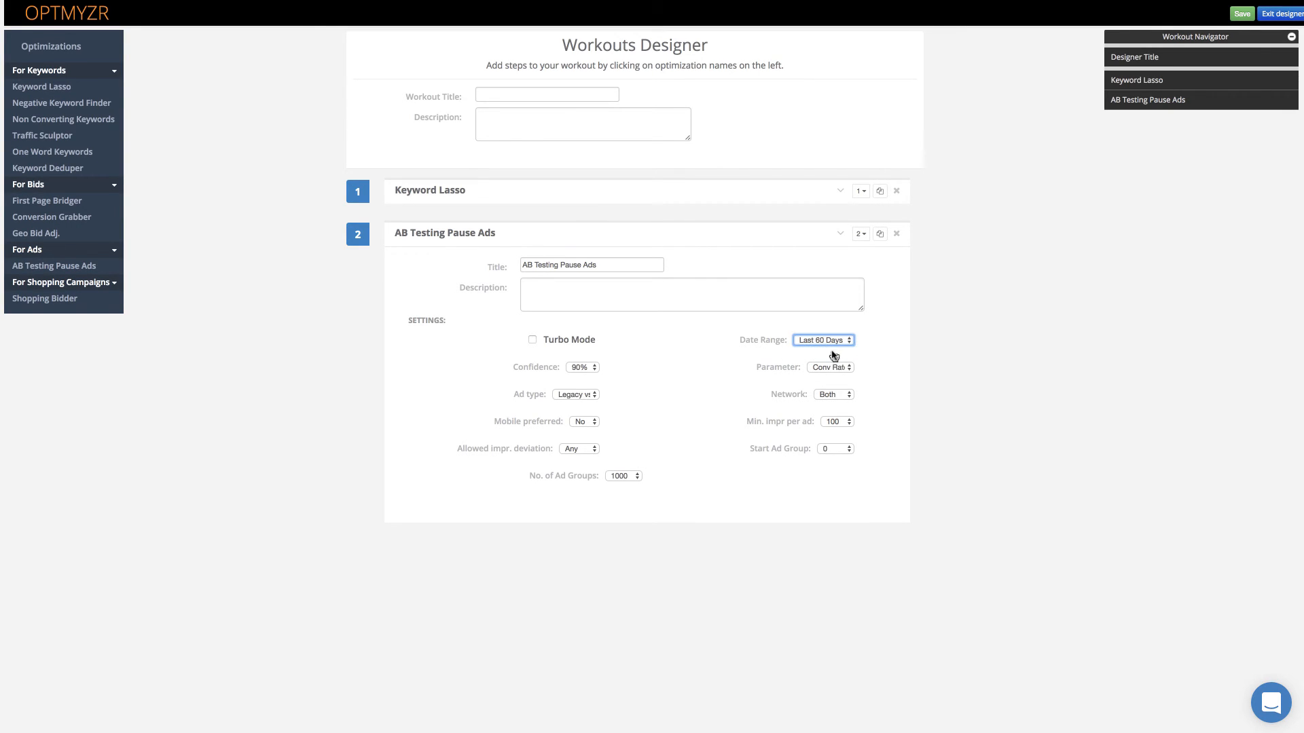
pyautogui.moveTo(587, 106)
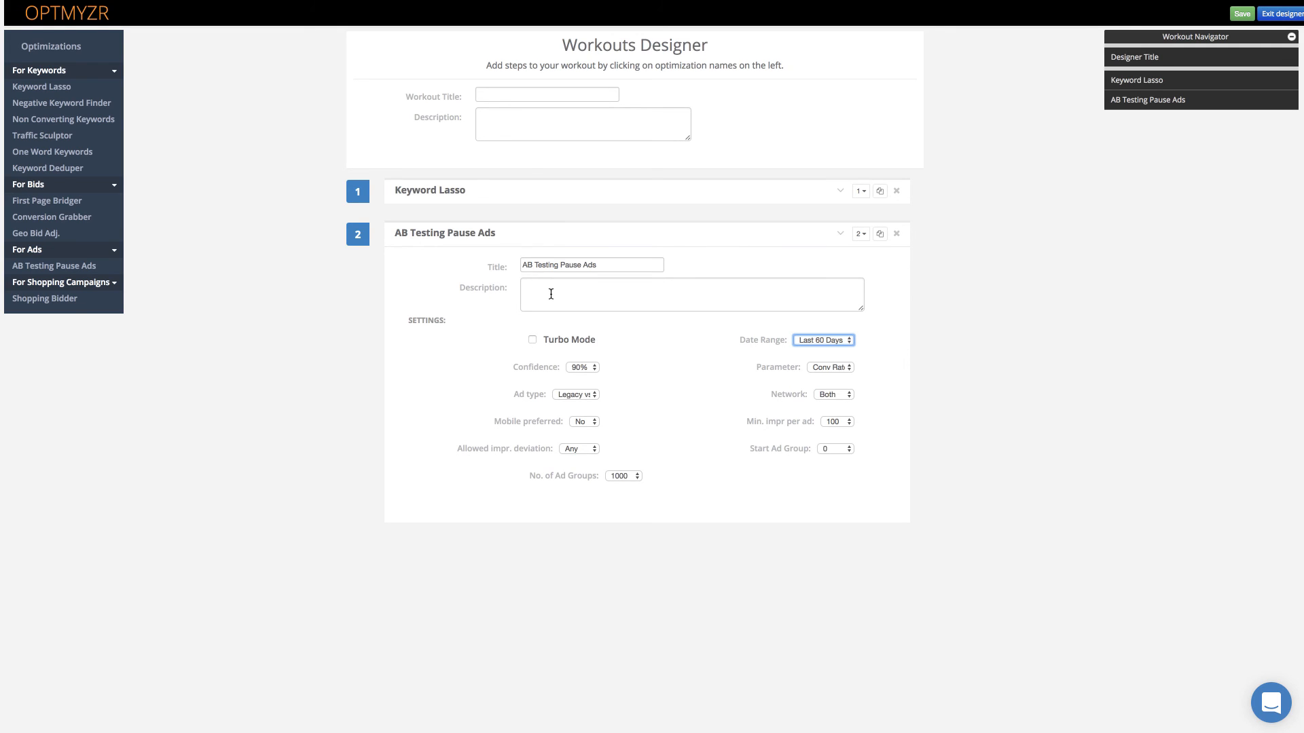
pyautogui.moveTo(716, 284)
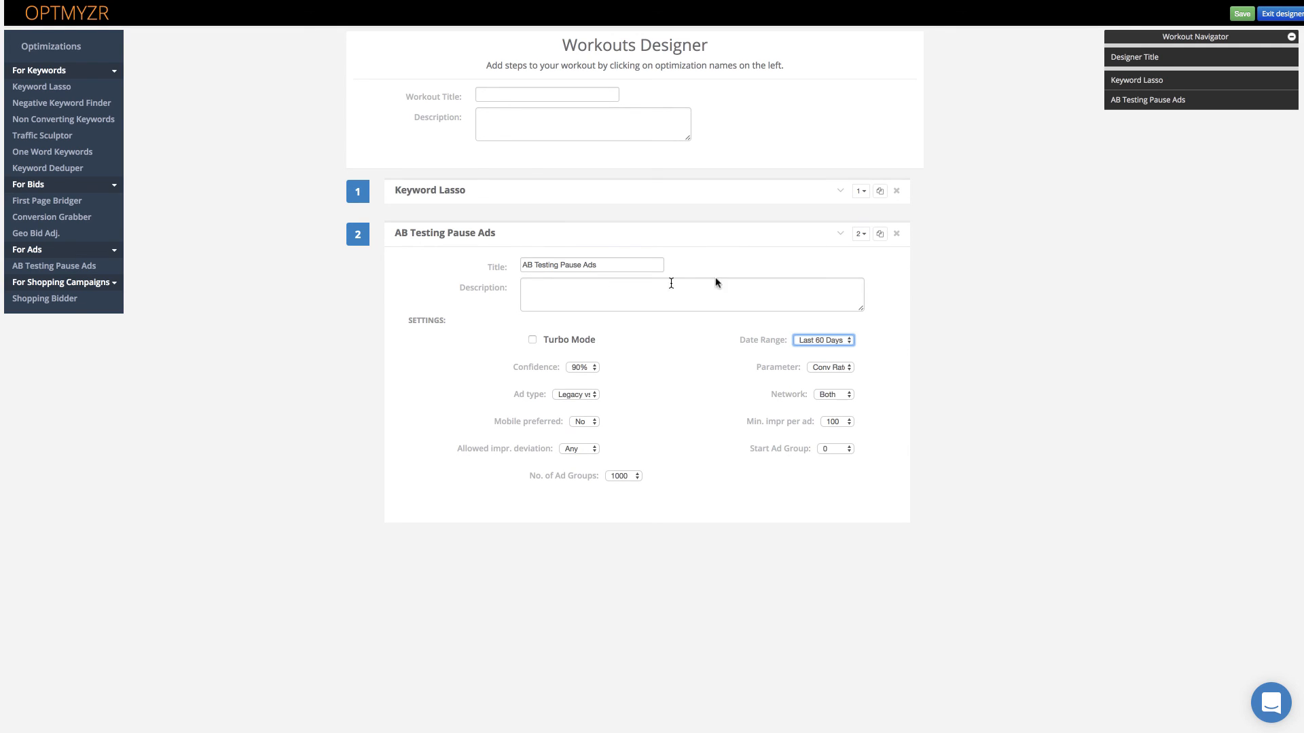